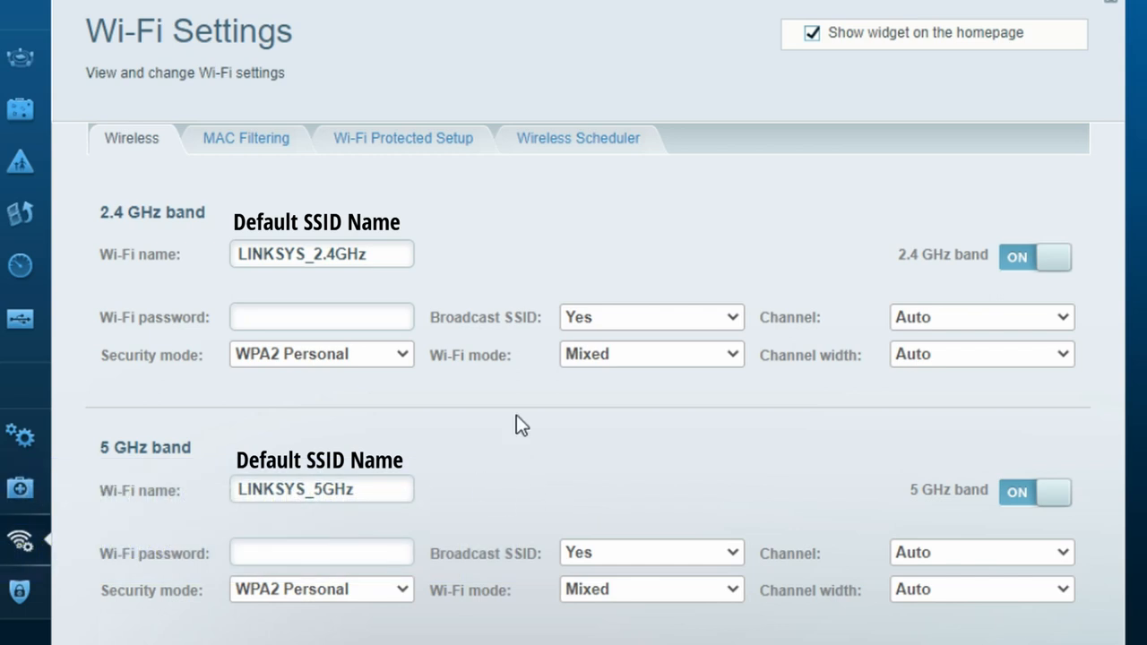
pyautogui.click(320, 255)
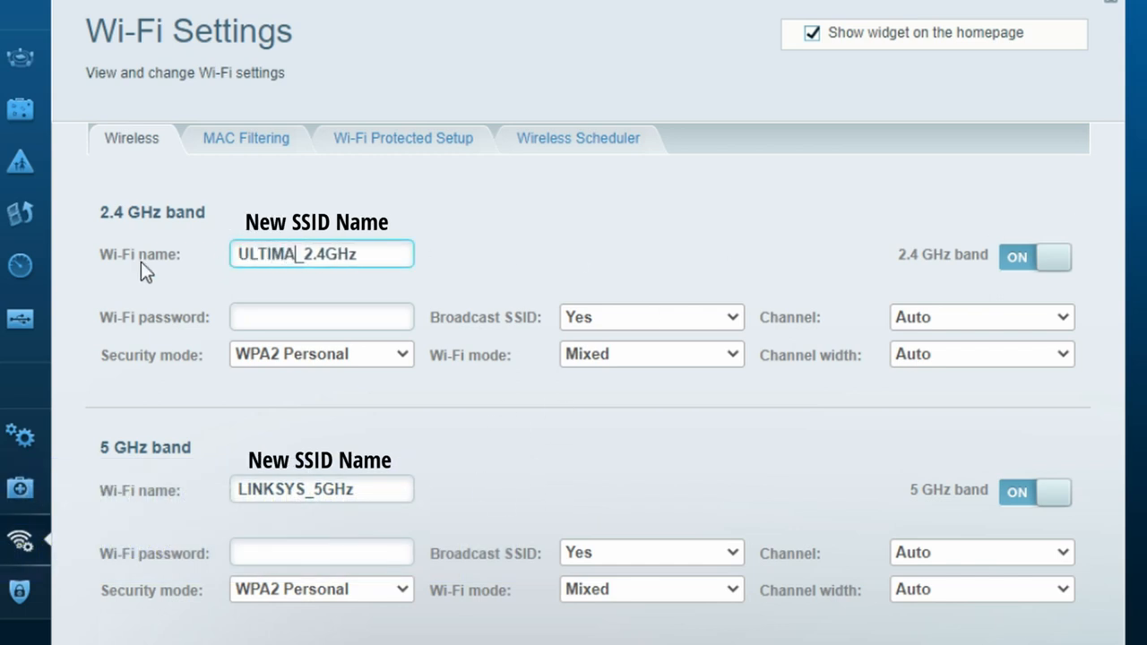
pyautogui.write('ULTIMATETECHHUB_2')
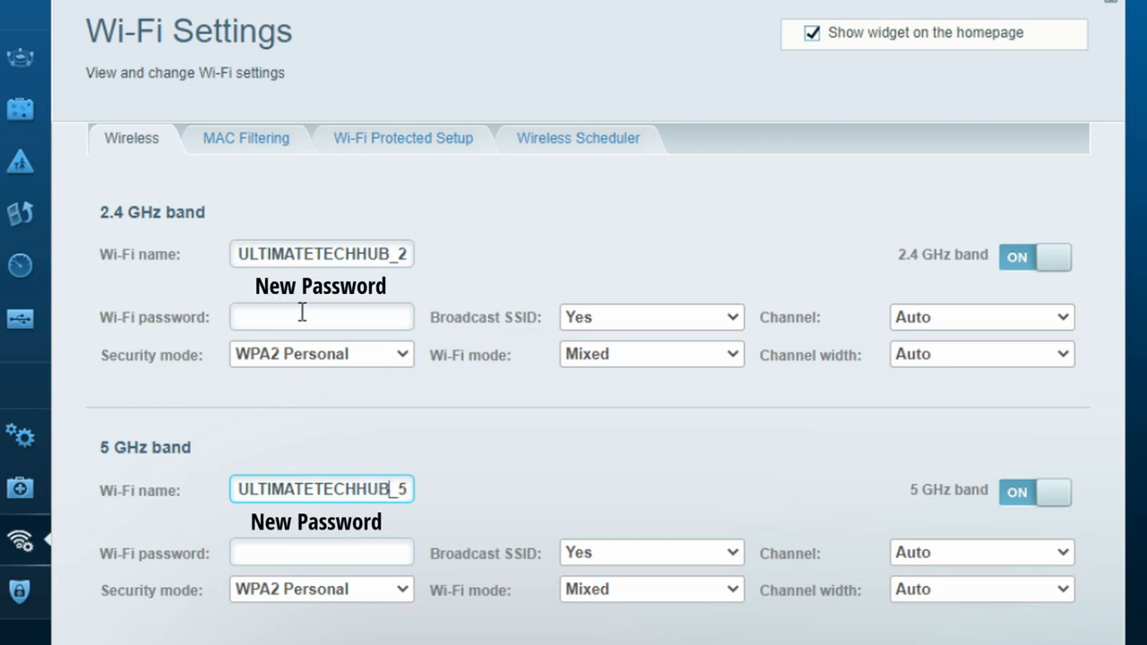
pyautogui.write('MyPassWord')
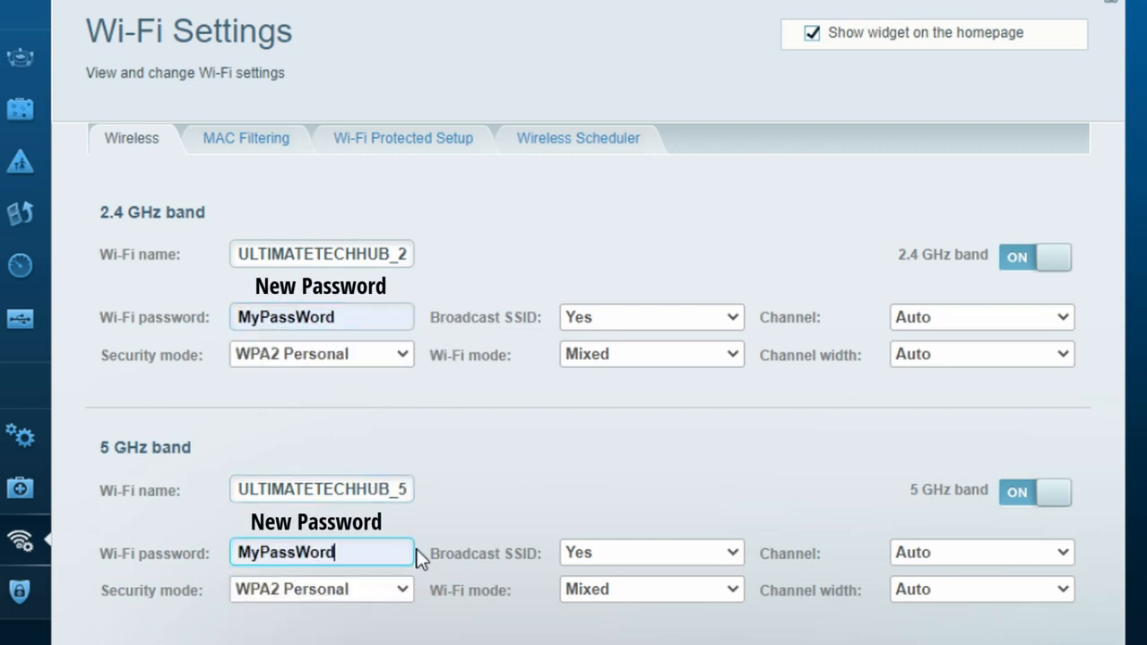
pyautogui.click(652, 317)
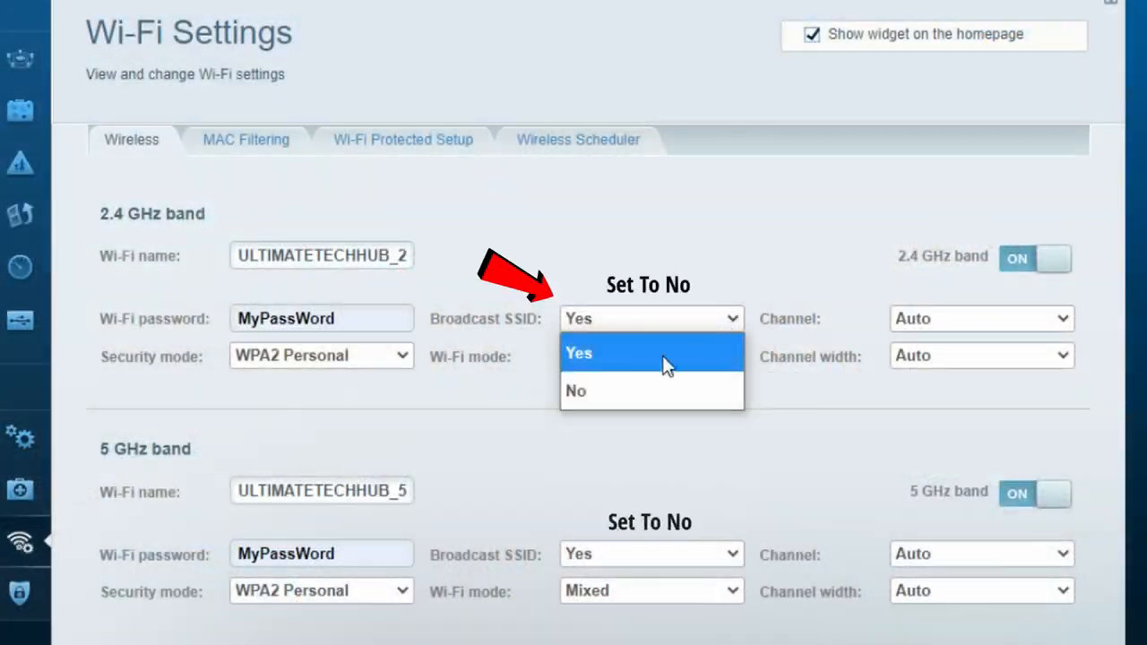
# Step: Set Broadcast SSID to No for both the 2.4 GHz and 5 GHz bands
pyautogui.click(575, 391)
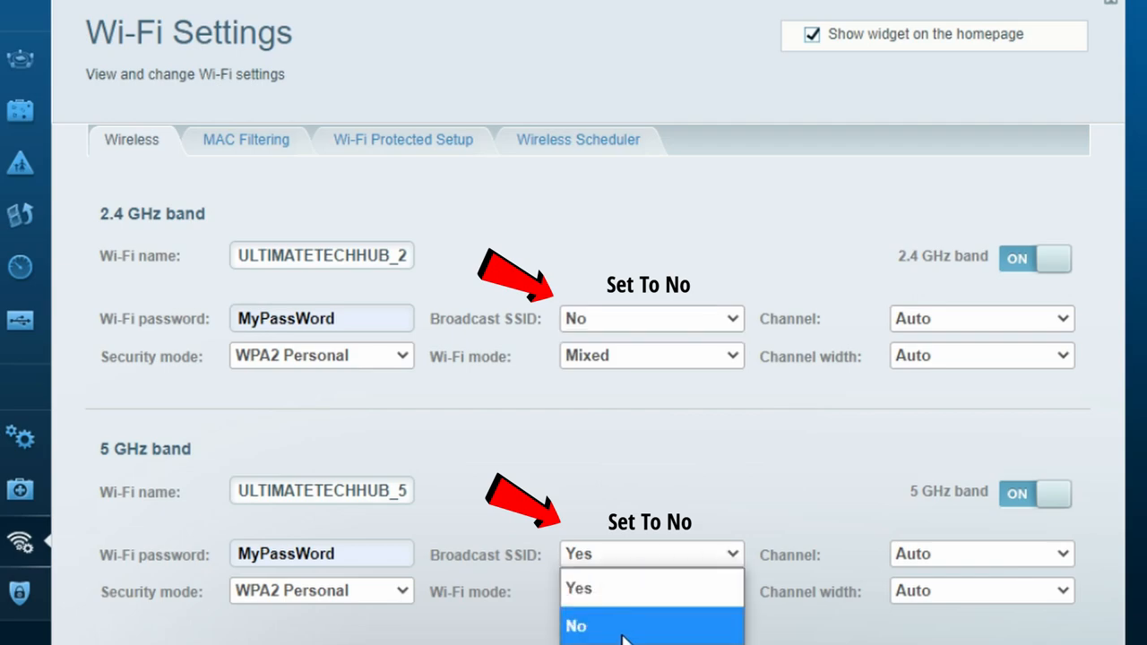
pyautogui.click(577, 627)
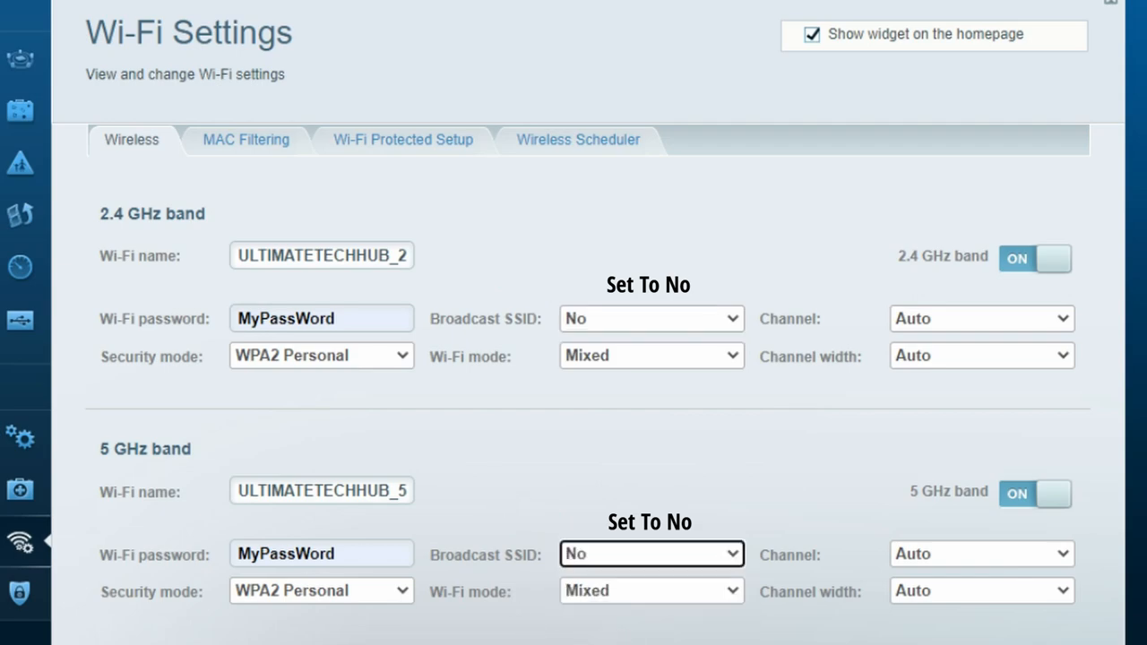